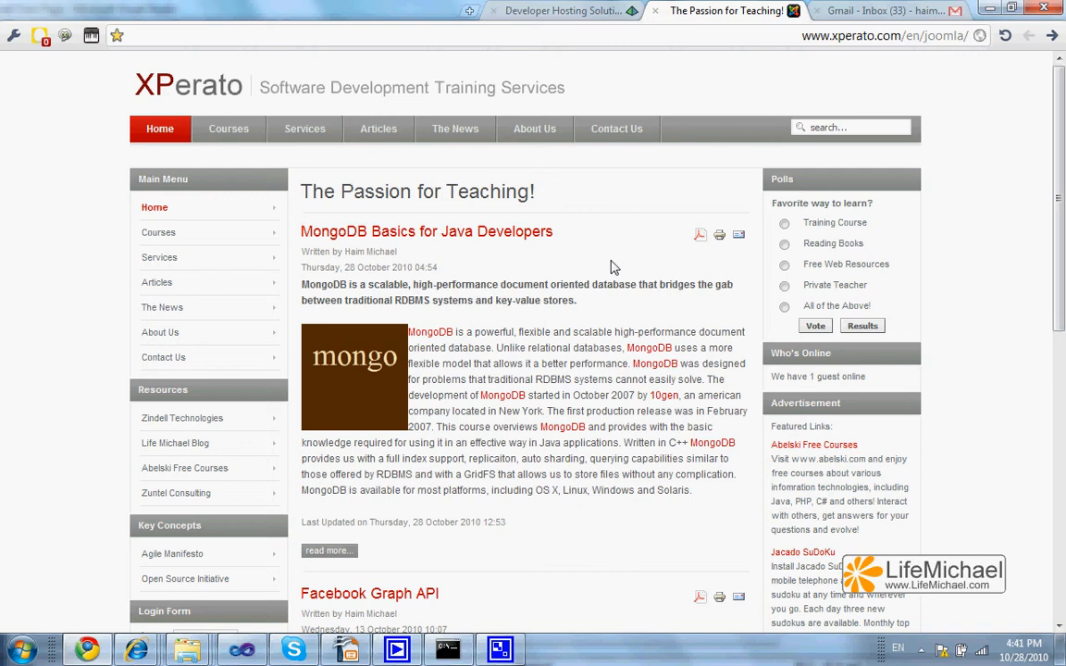
mouse_move(472, 397)
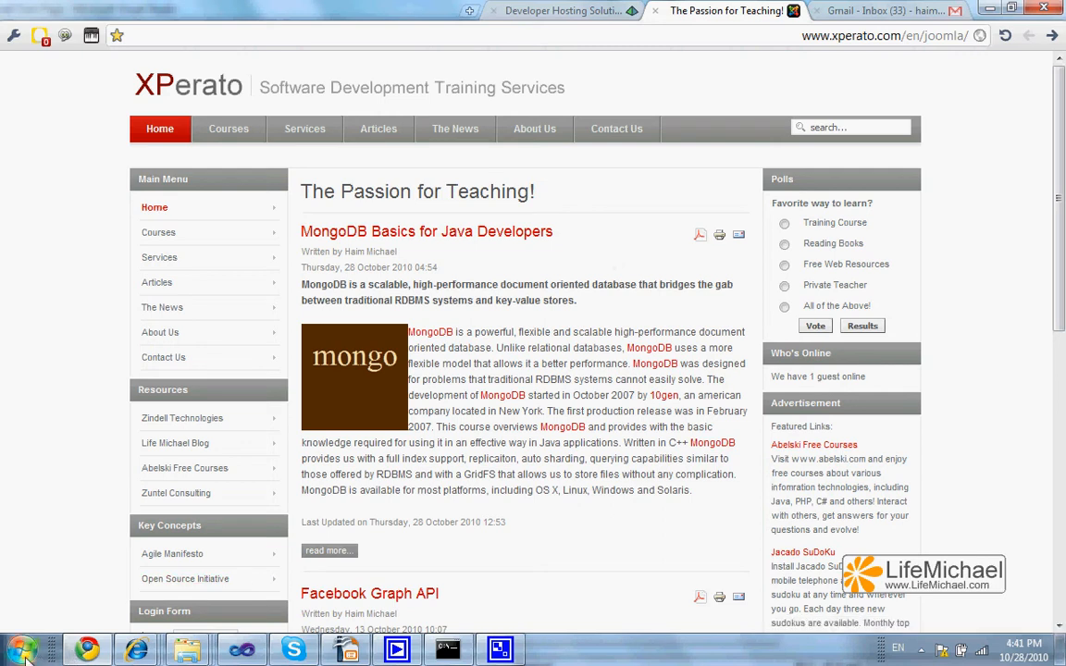
- Launch Visual Studio Command Prompt (2010) from Start > Microsoft Visual Studio 2010 > Visual Studio Tools
click(21, 648)
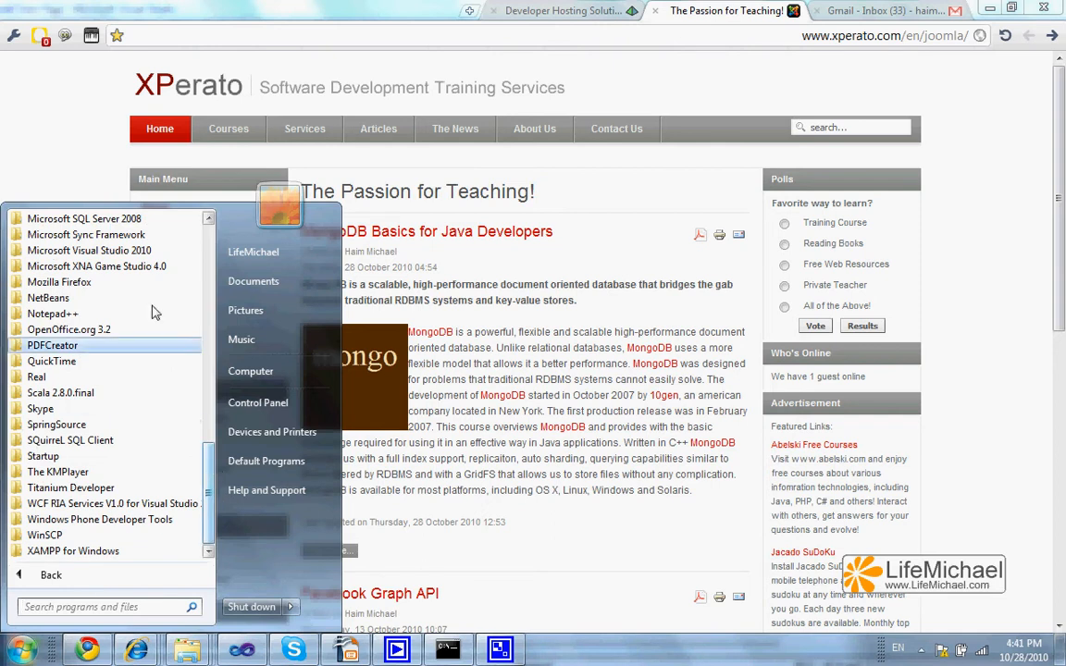
click(89, 249)
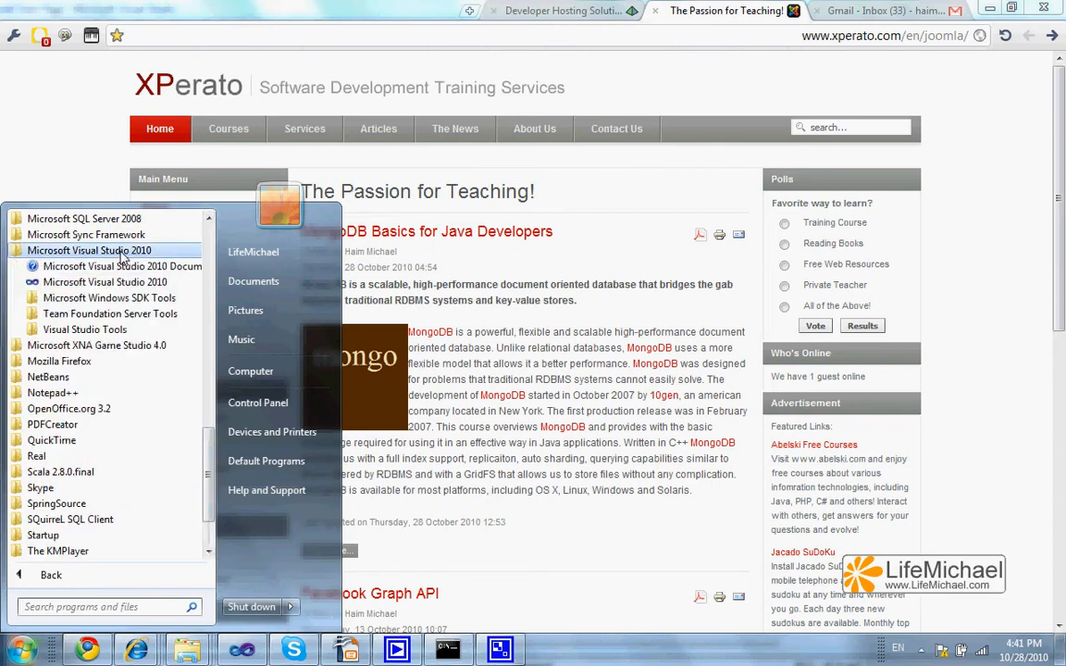
mouse_move(85, 330)
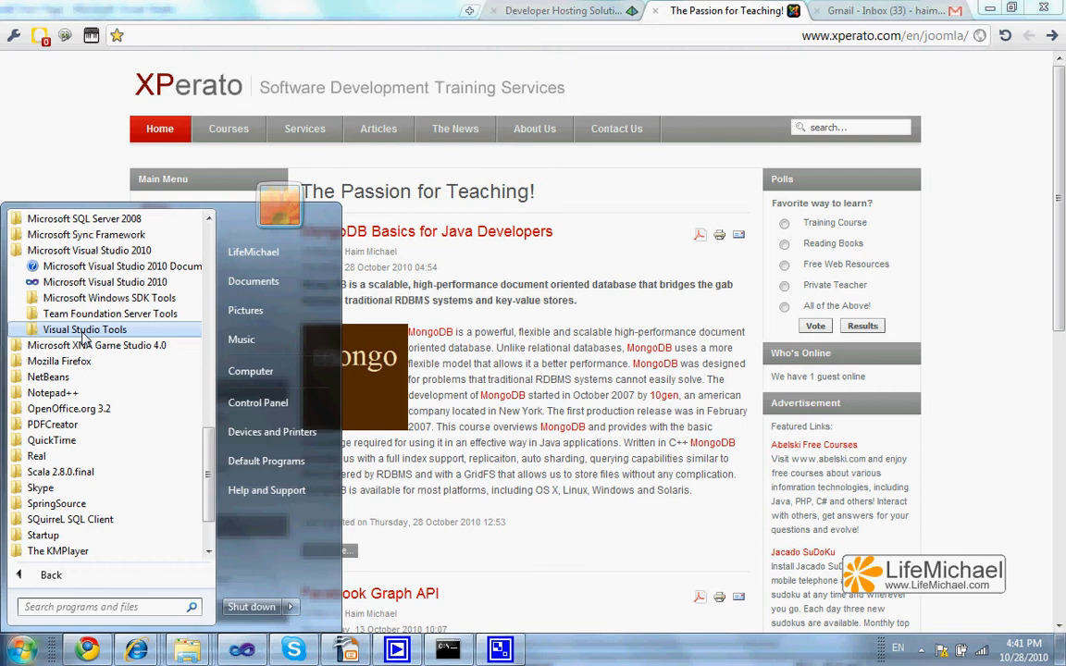
click(85, 329)
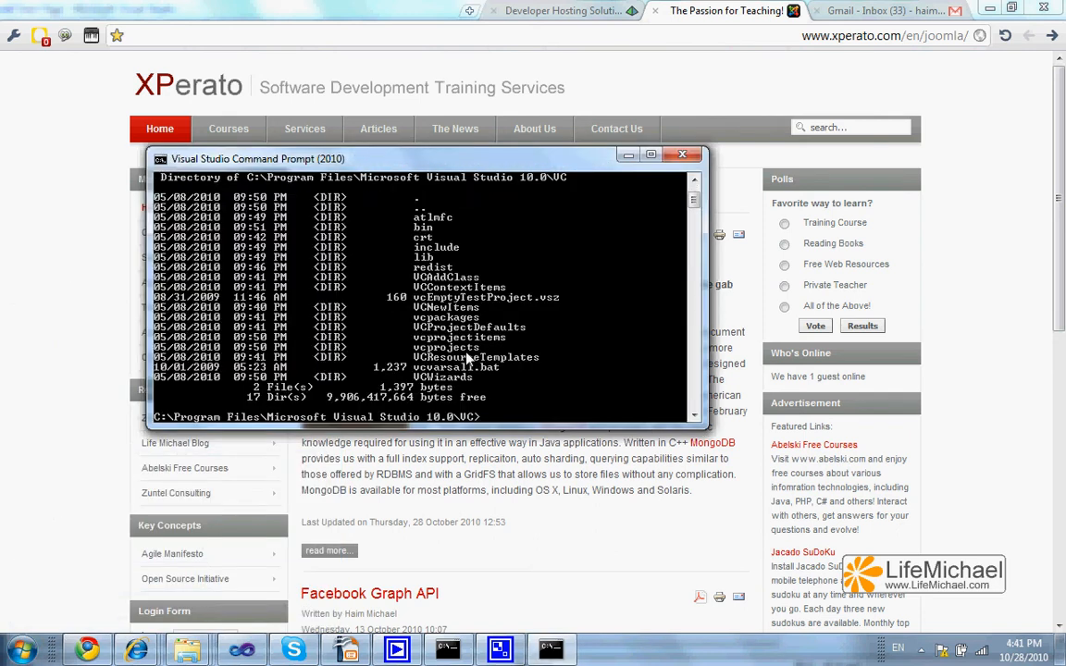
- Change to the lib folder and list its DLLs with 'dir *.dll'
text(cd lib)
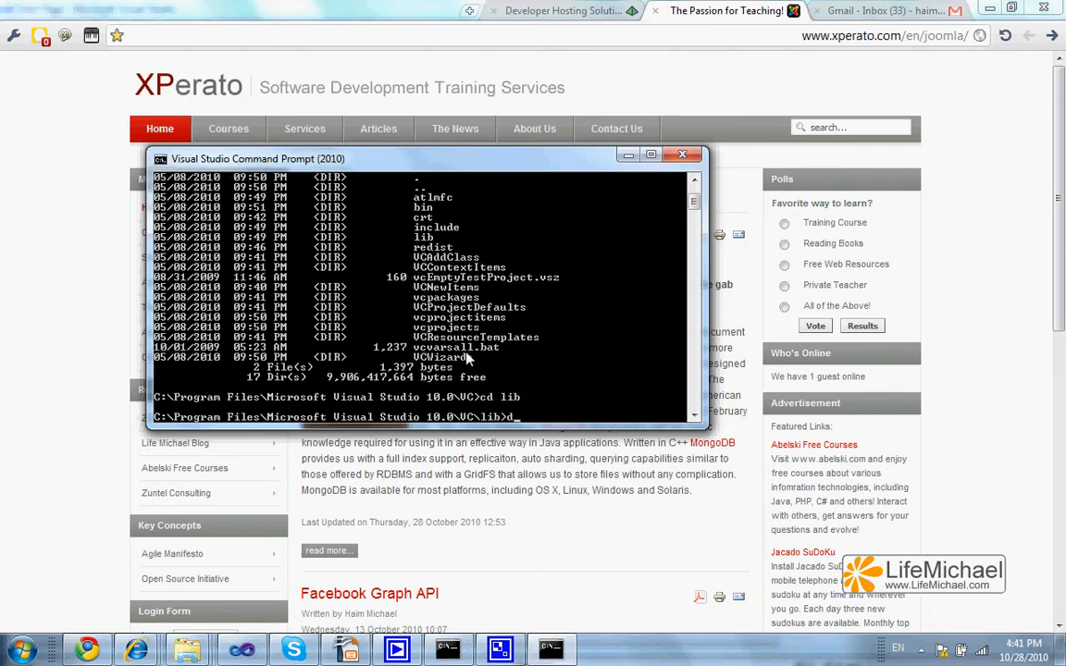
text(ir *.dll)
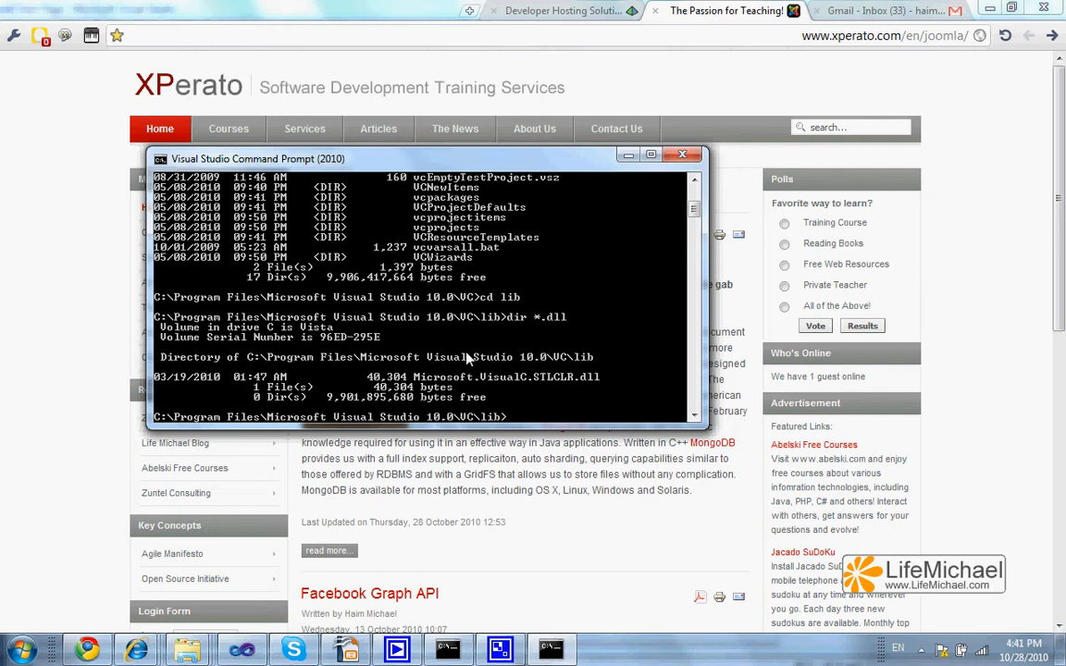
mouse_move(574, 400)
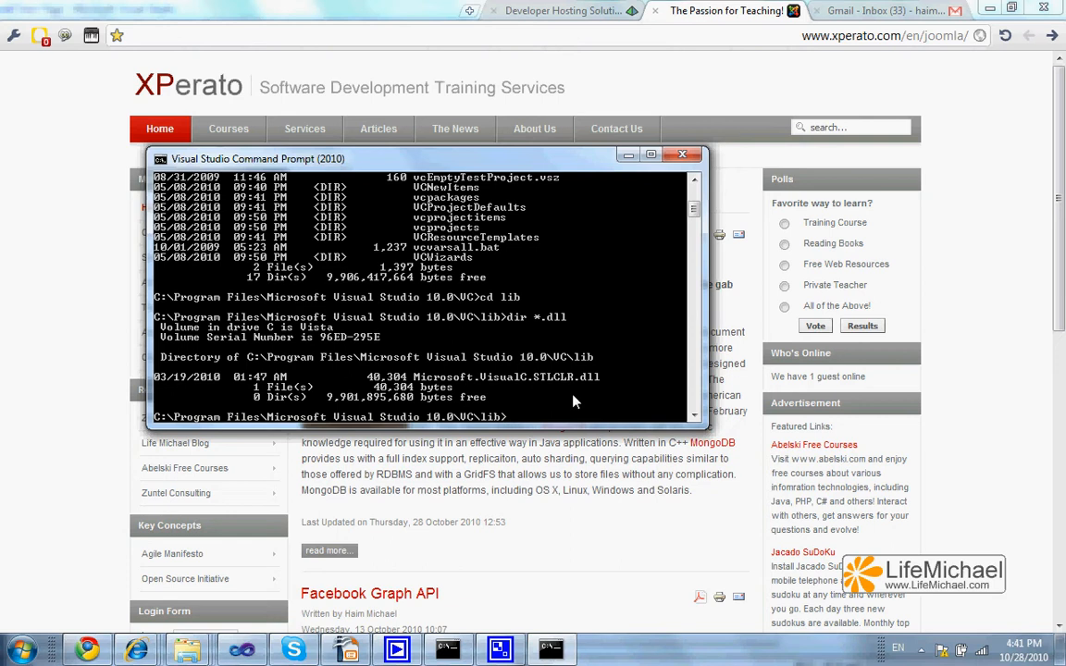
- Run 'dumpbin /headers Microsoft.VisualC.STLCLR.dll' to show the DLL's section headers and debug directories
text(dump)
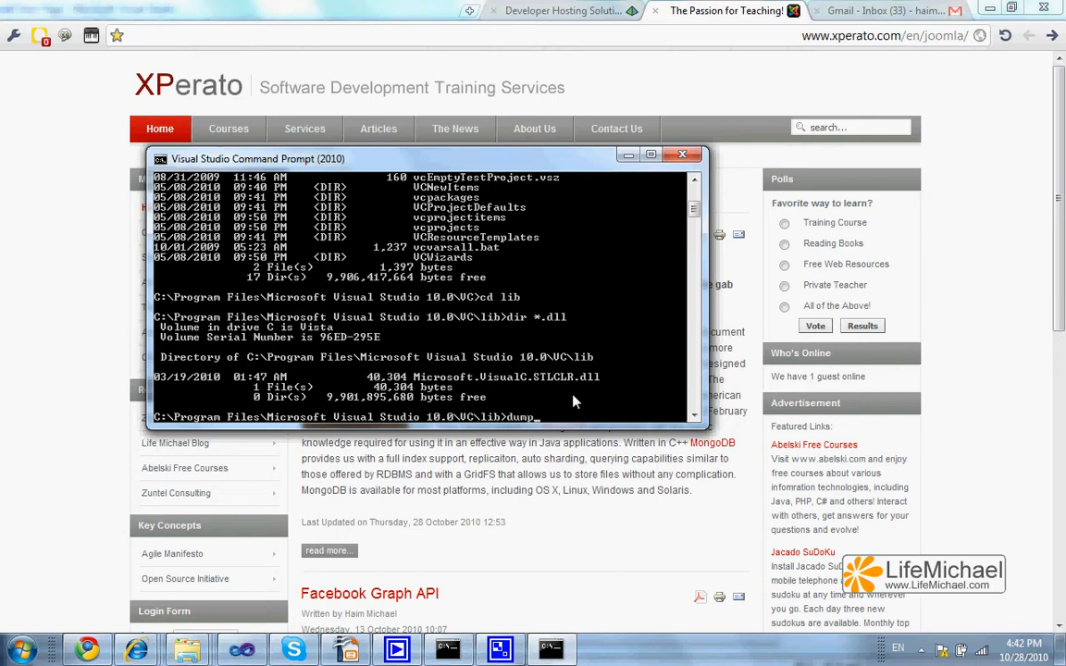
text(bin)
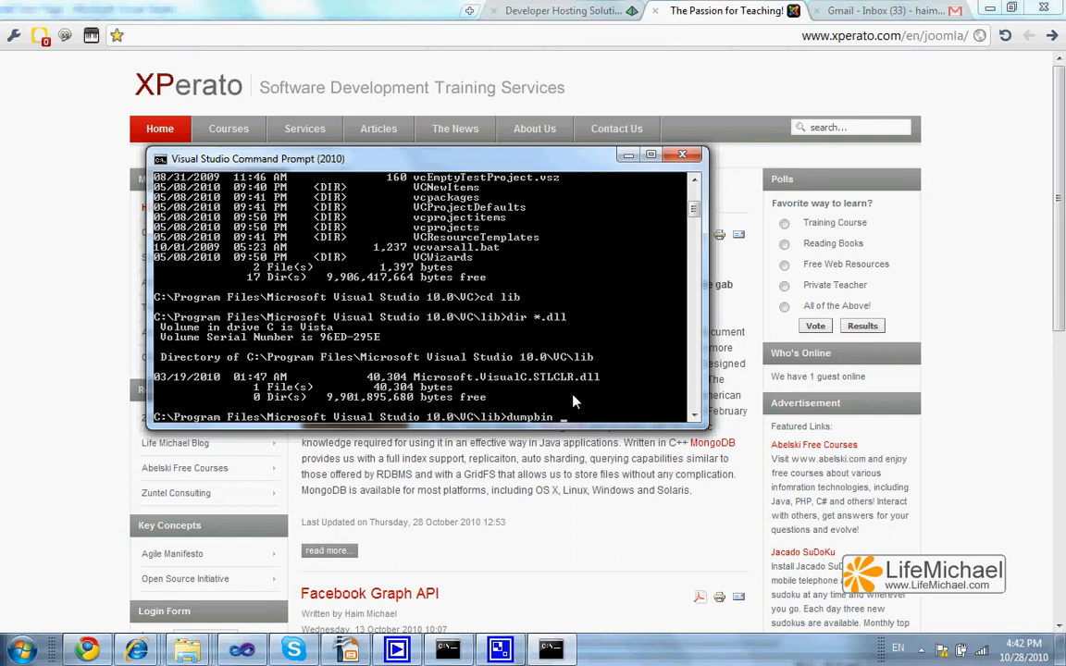
text(/heade)
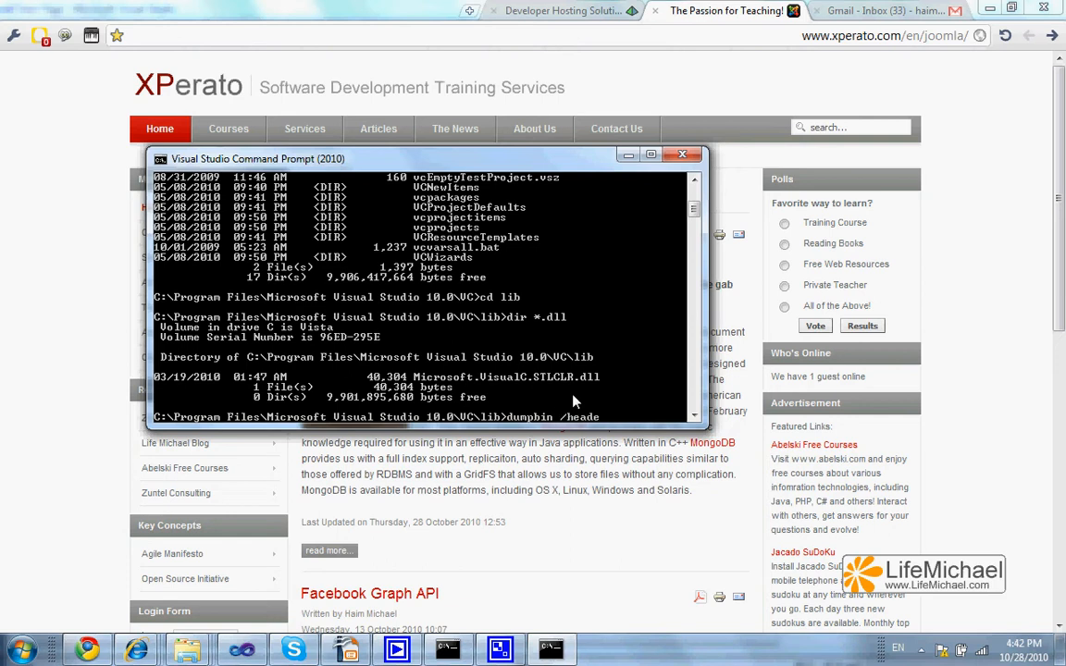
text(rs)
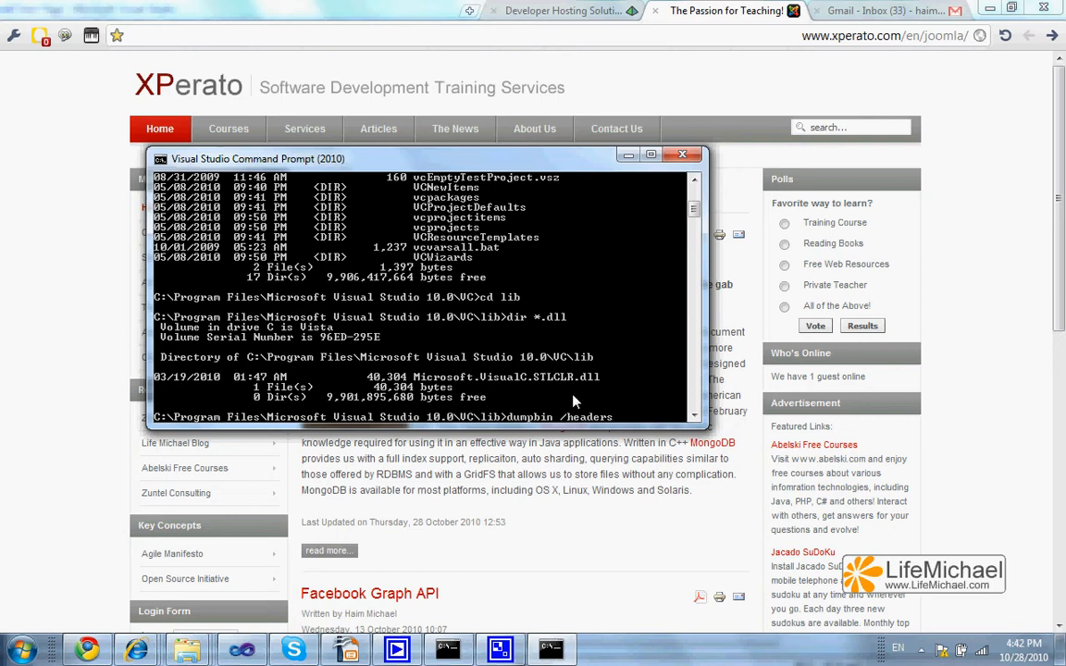
text(M)
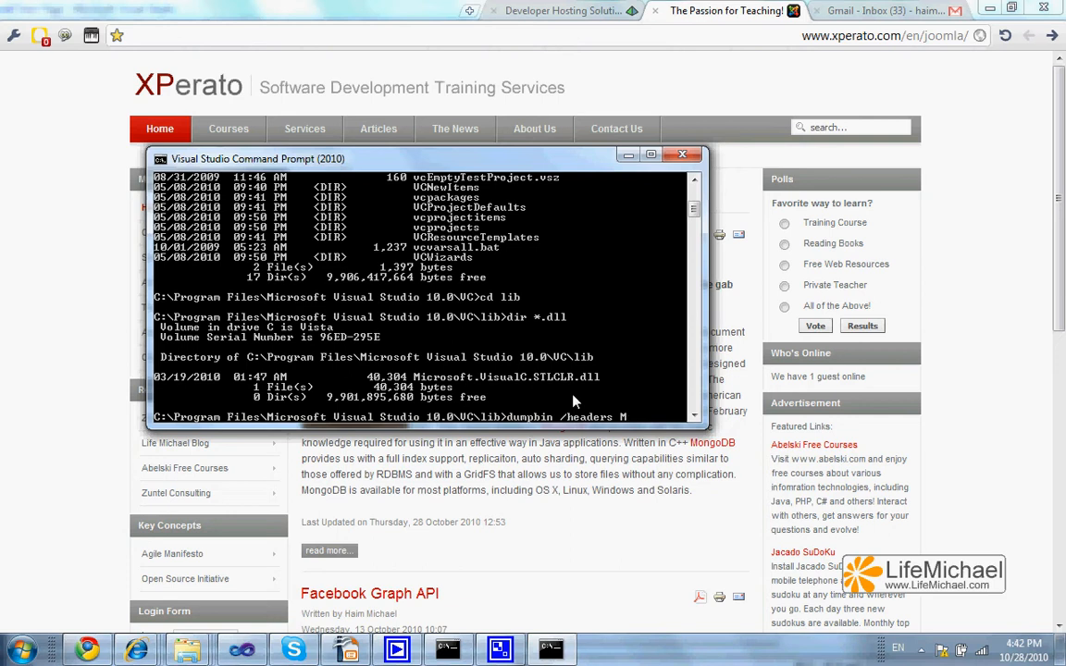
text(Microsoft.VisualC.STL)
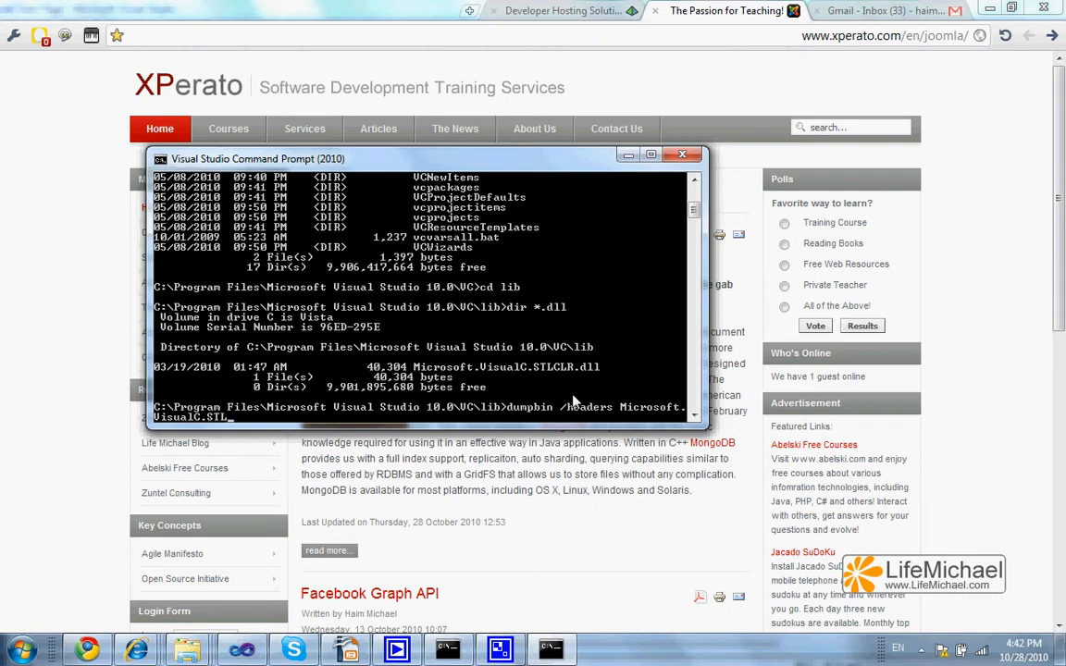
text(CLR.dll)
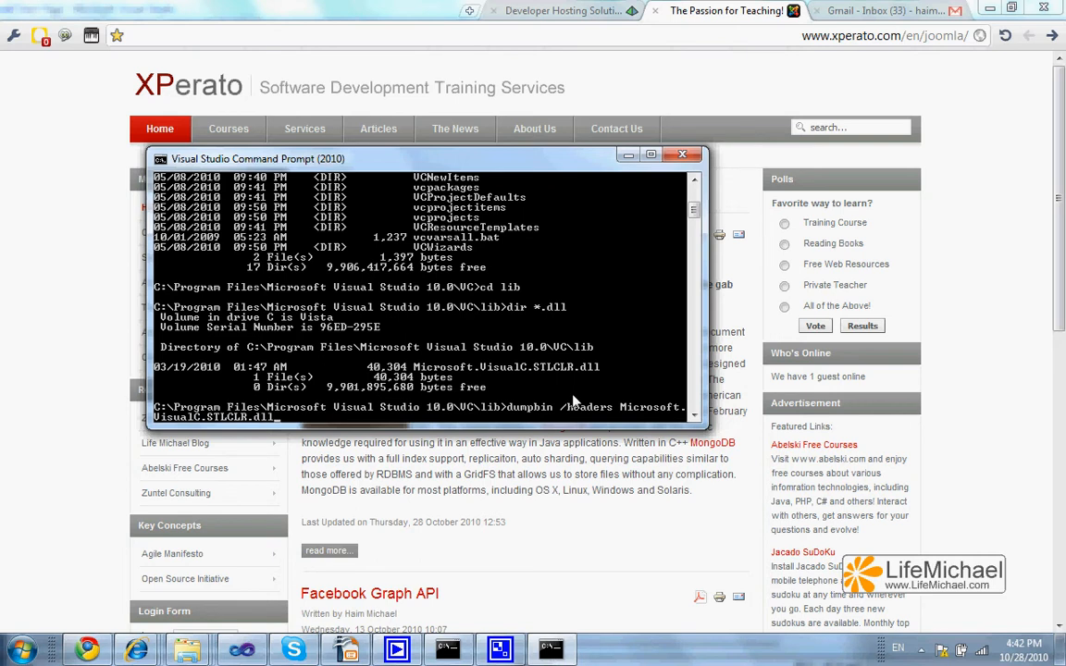
key(Return)
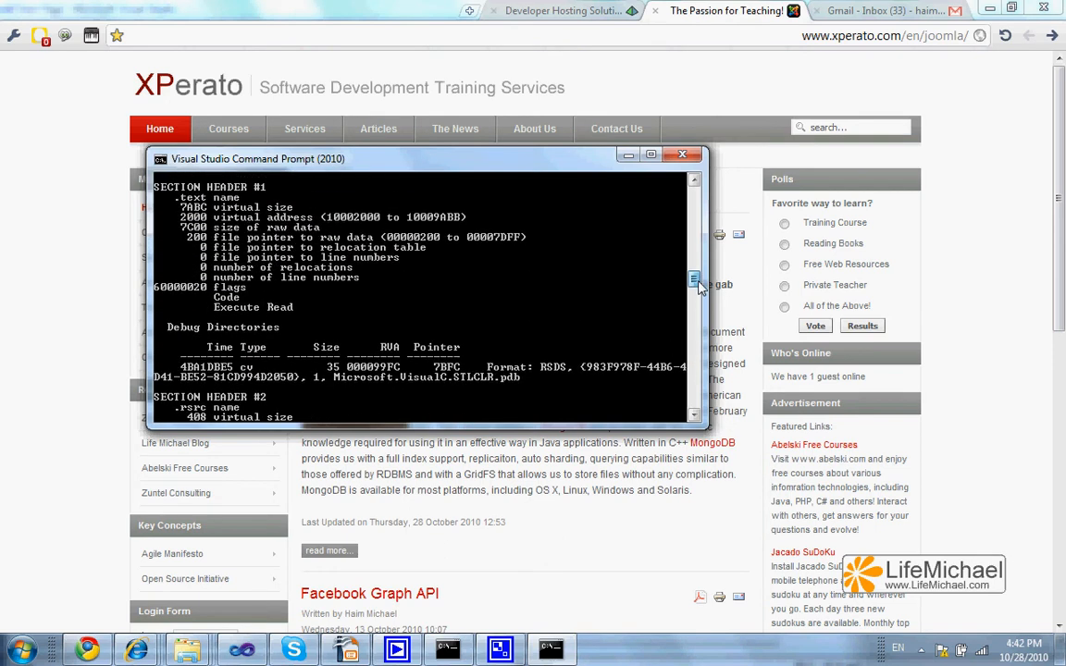
scroll(up, 3)
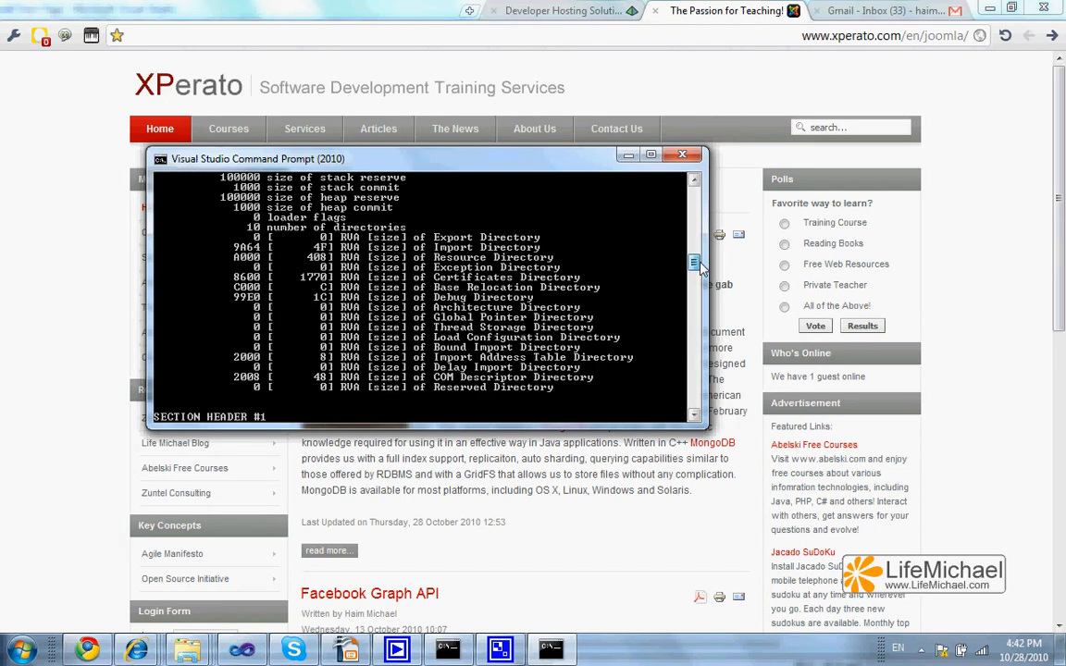
scroll(up, 3)
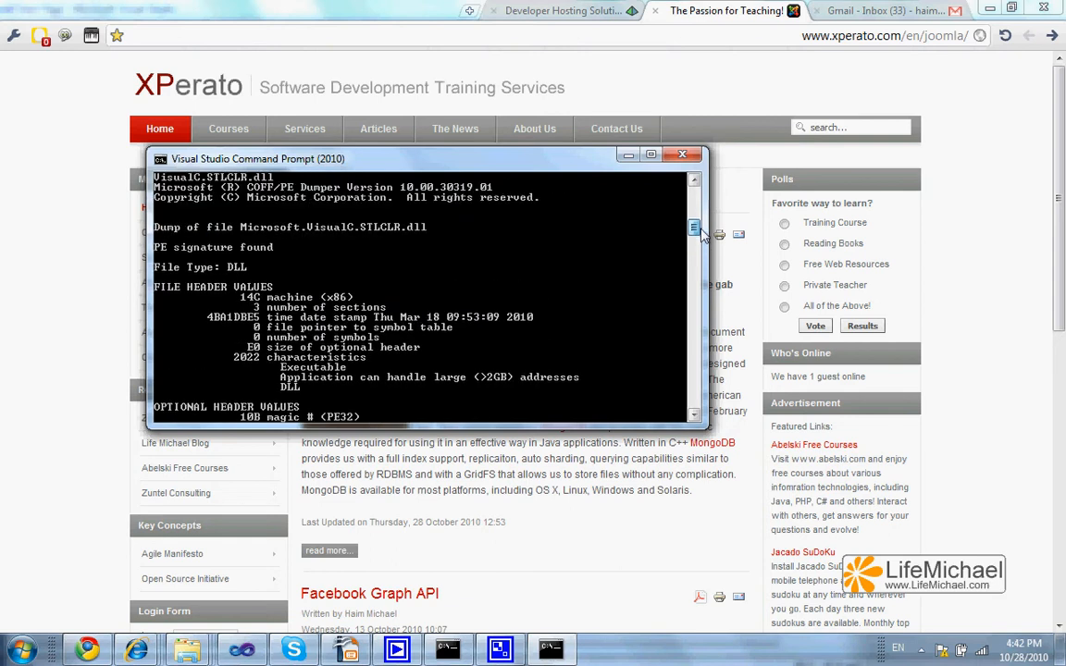
scroll(down, 3)
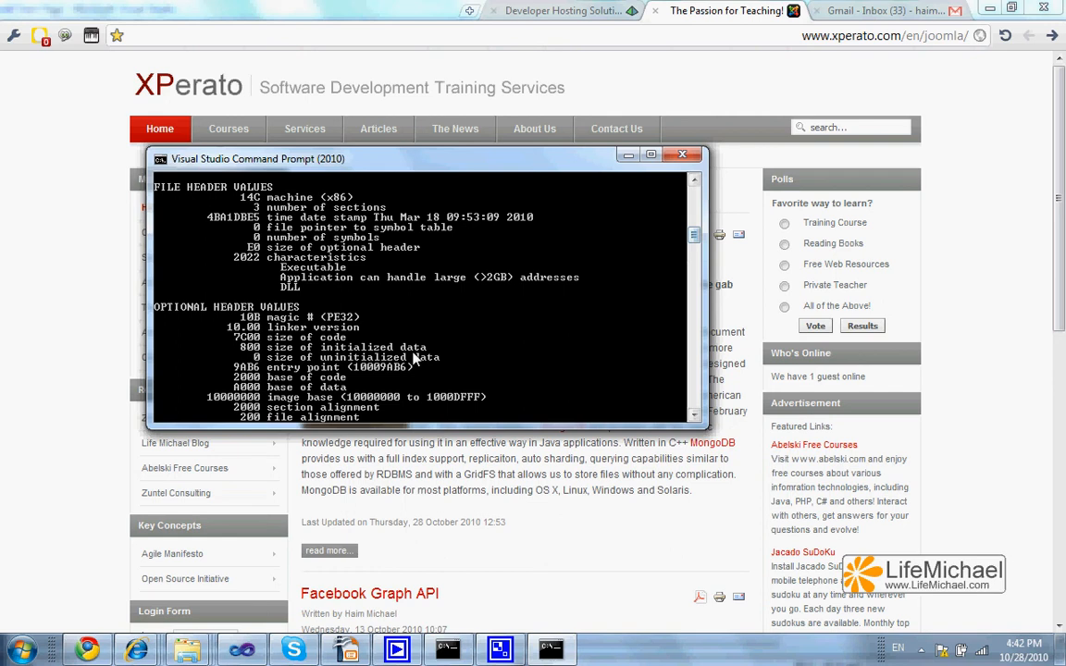
mouse_move(280, 283)
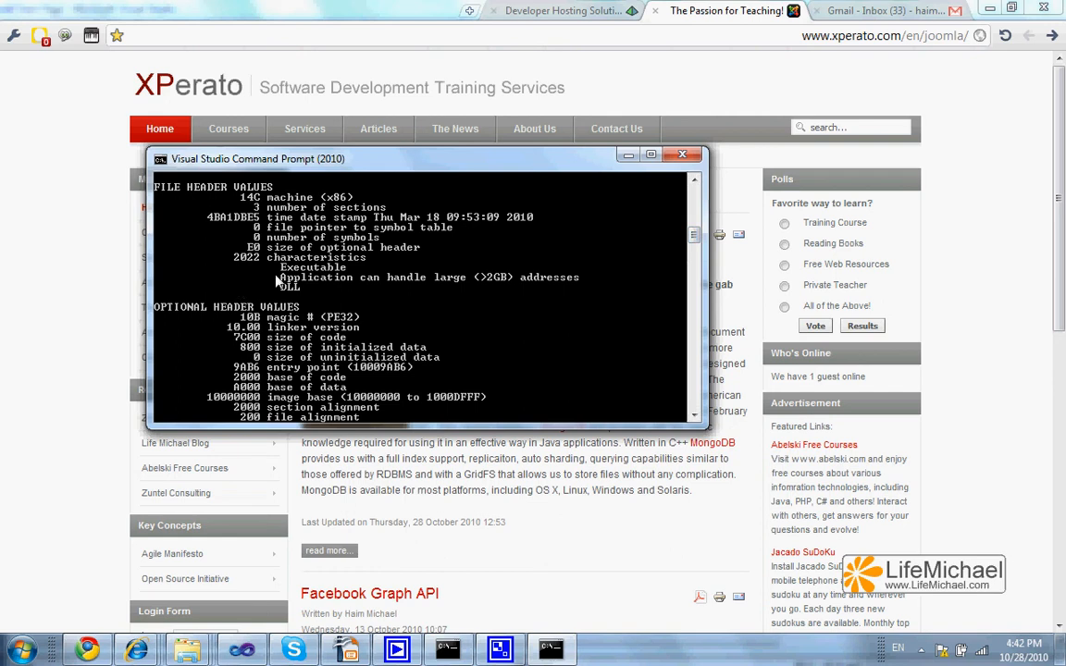
mouse_move(500, 336)
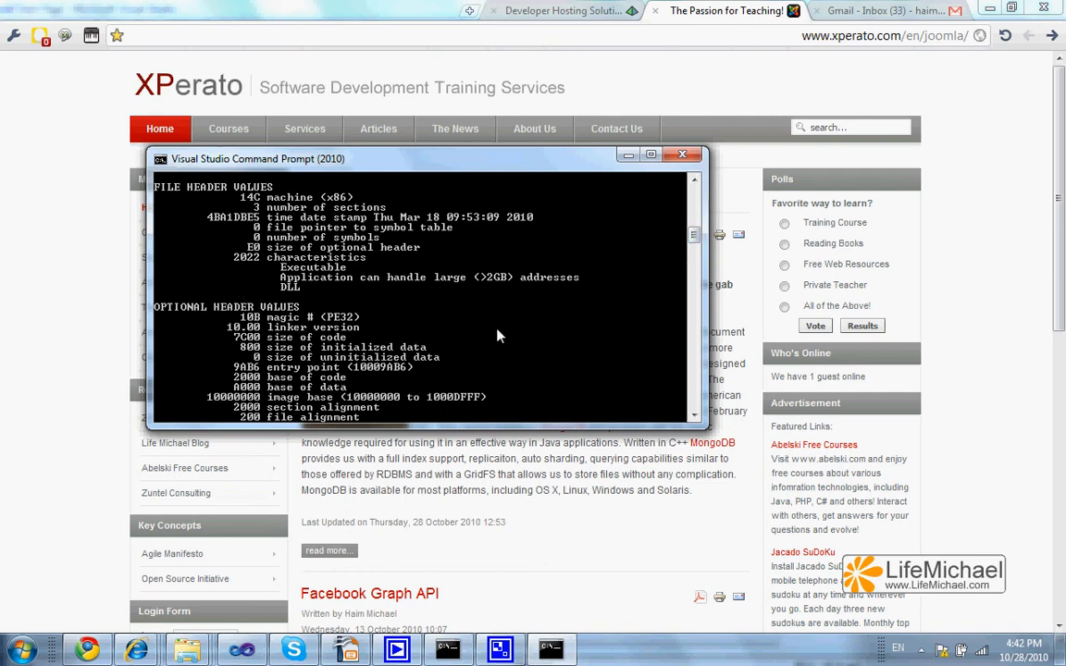
mouse_move(359, 285)
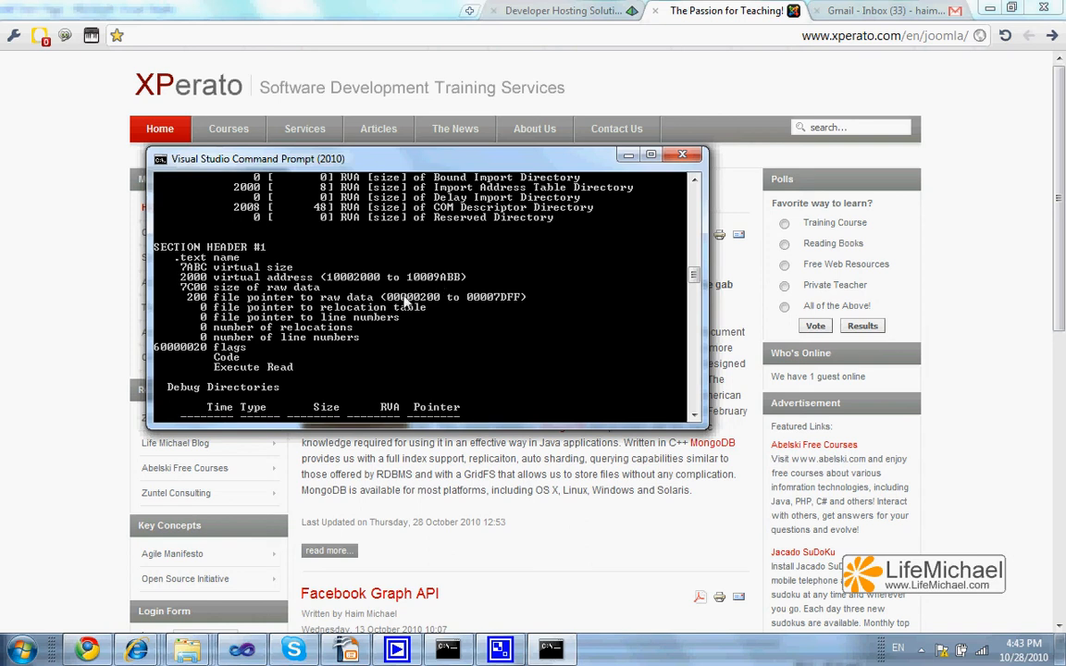
mouse_move(417, 291)
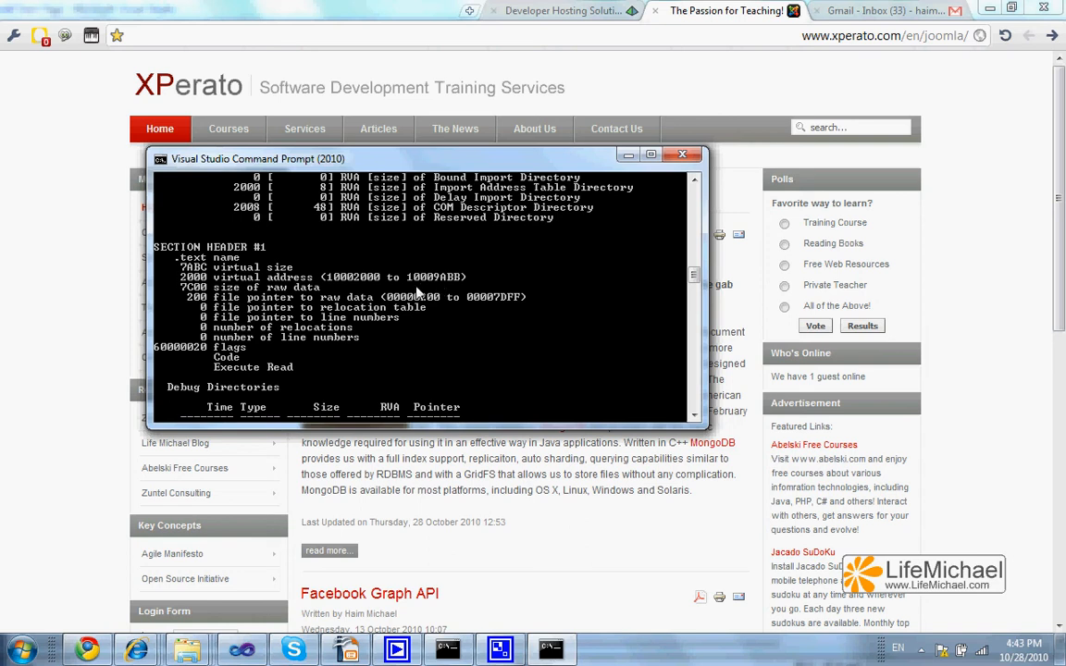
mouse_move(411, 390)
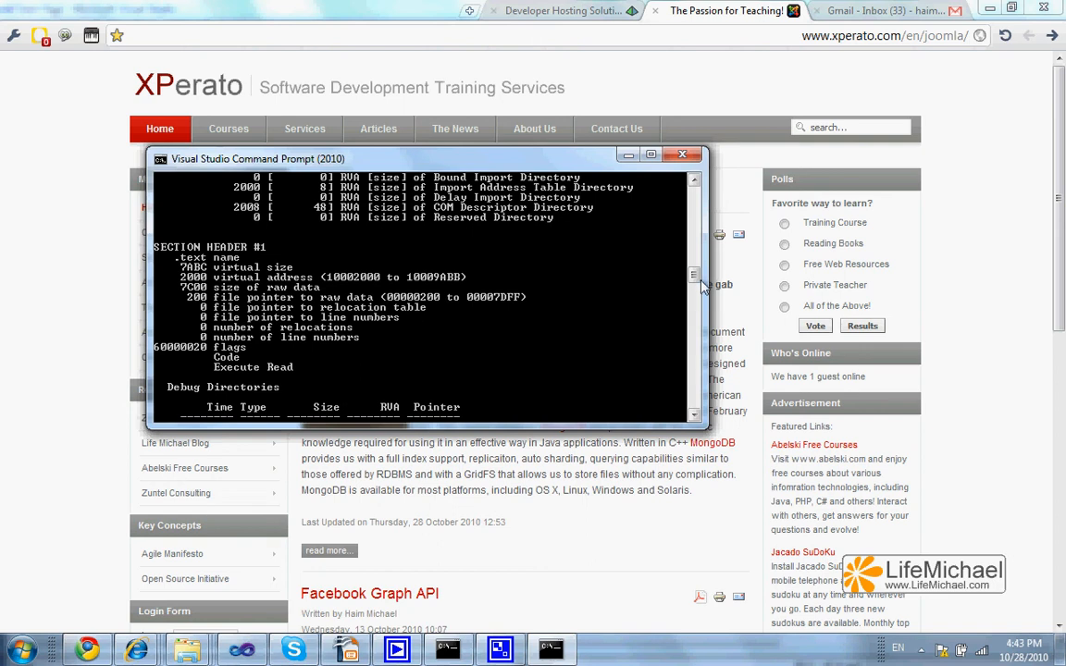
scroll(down, 3)
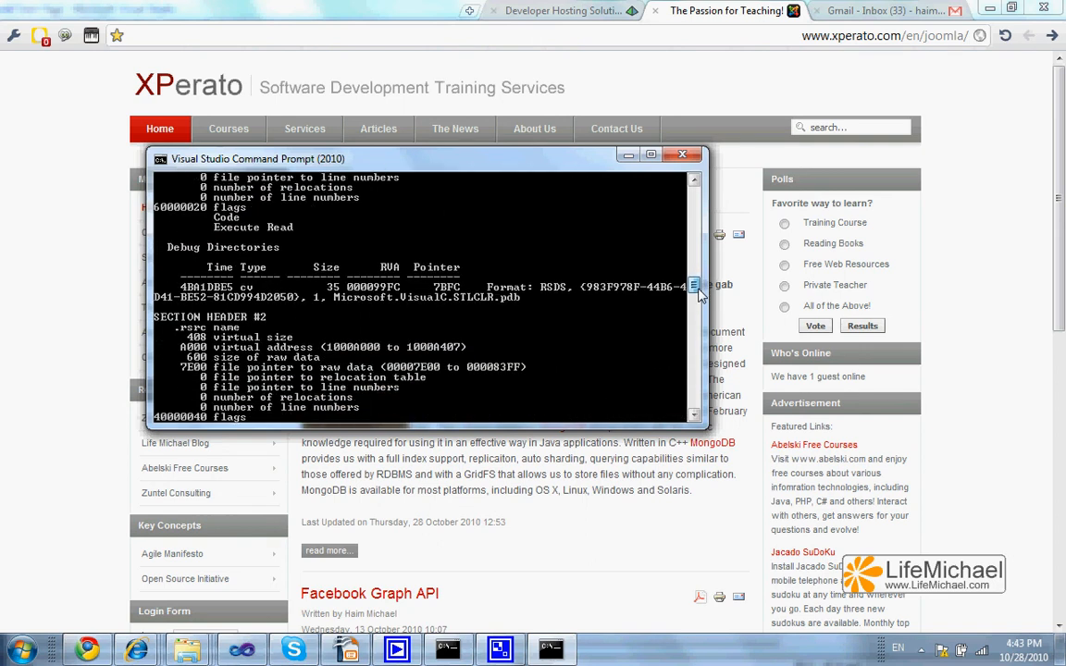
scroll(down, 3)
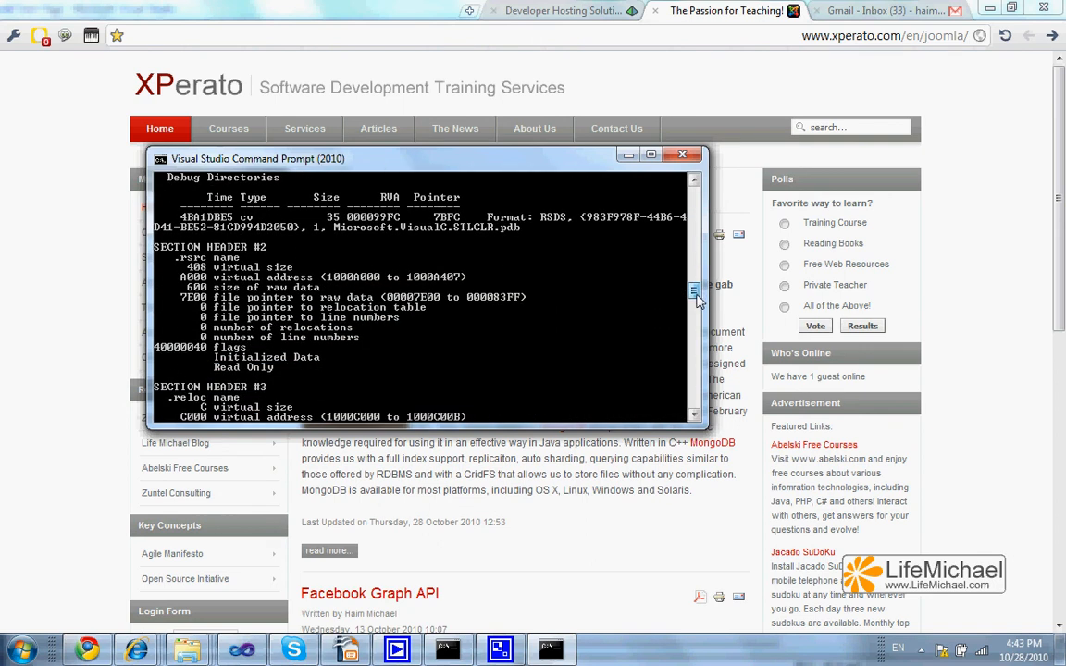